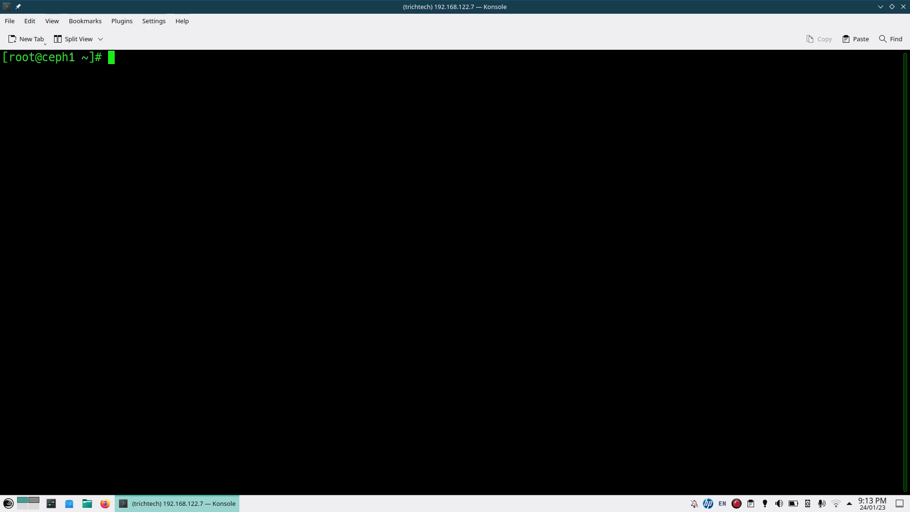
- Start the cephadm shell and list hosts ceph1, ceph2 and ceph3 with addresses
{"action": "type", "text": "cephadm shell"}
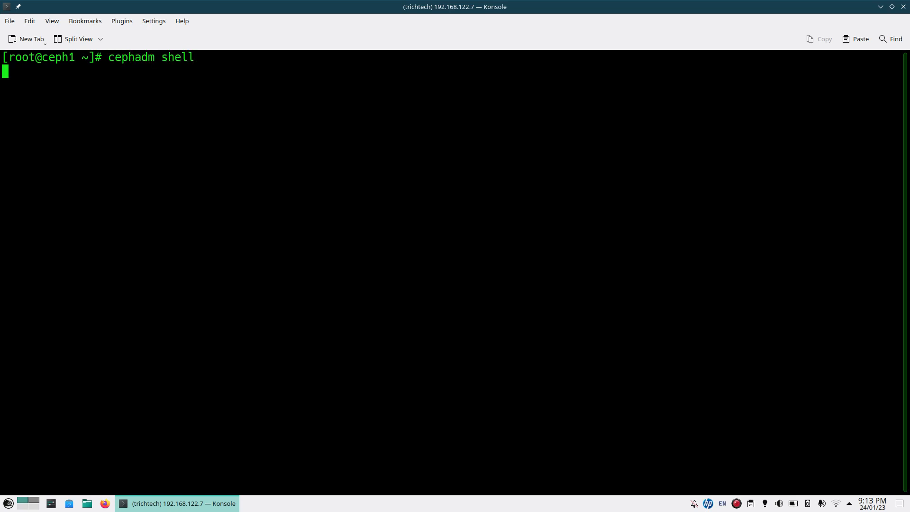
{"action": "key", "text": "Return"}
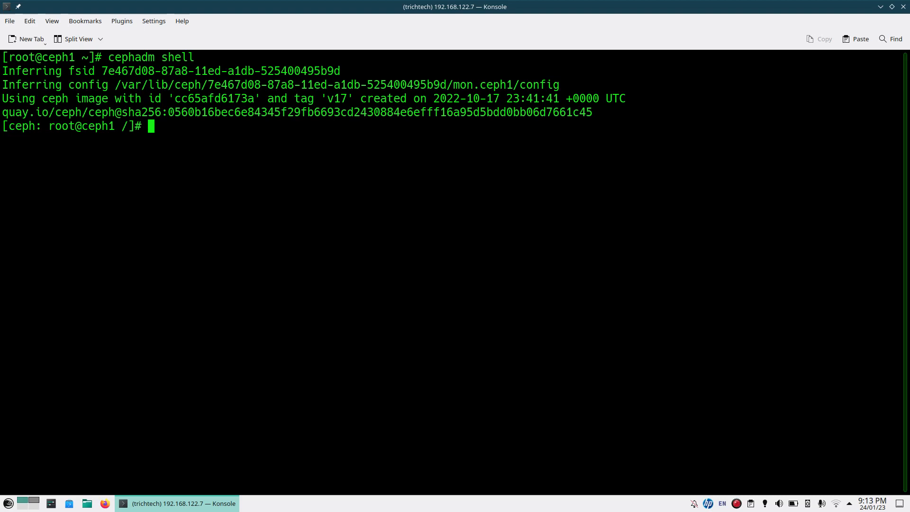
{"action": "type", "text": "ceph"}
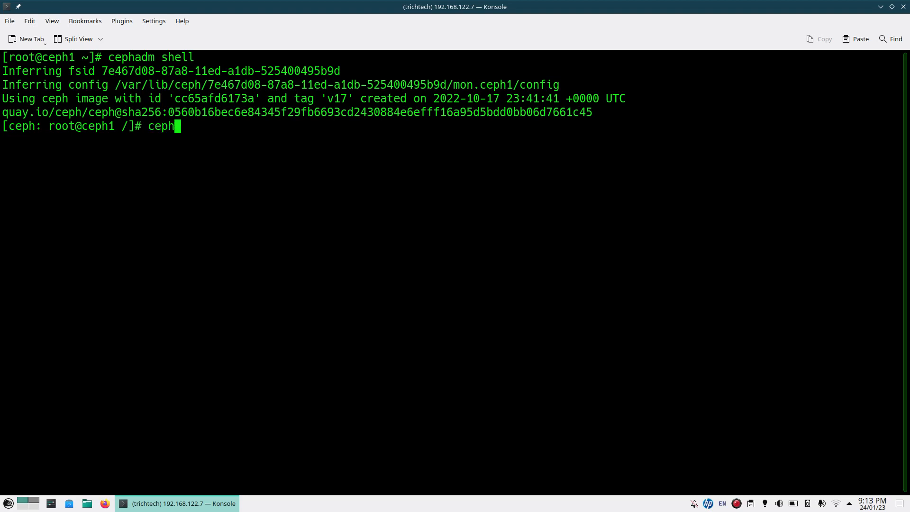
{"action": "type", "text": "orch d"}
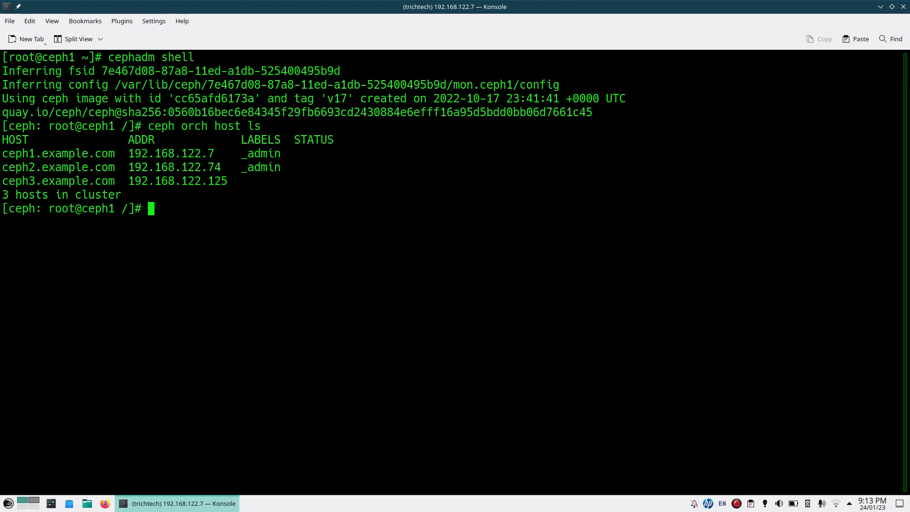
{"action": "type", "text": "c"}
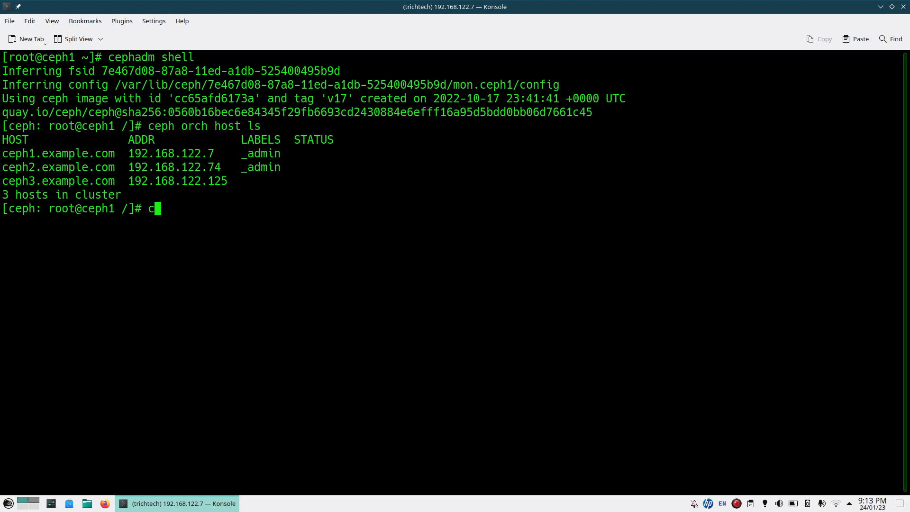
- Show the OSD usage tree of osd.0–osd.5 and select osd.3 for replacement
{"action": "type", "text": "eph osd df tree"}
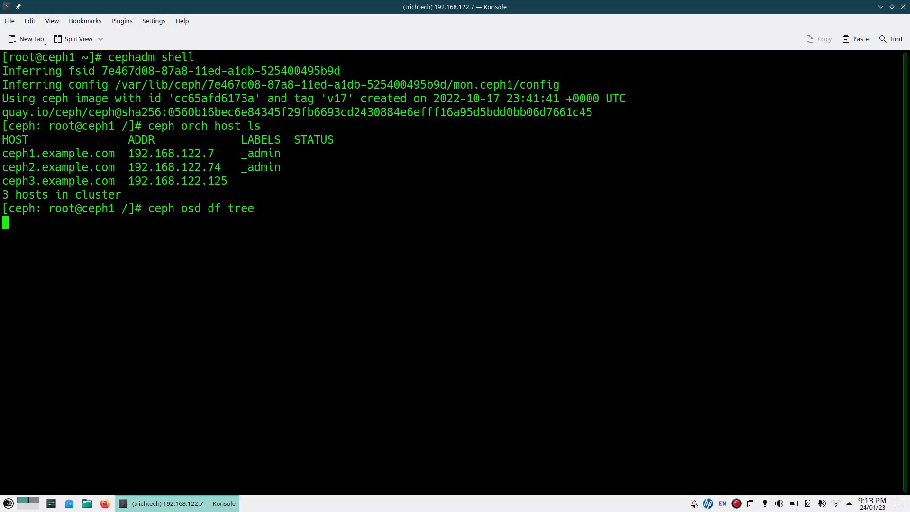
{"action": "key", "text": "Return"}
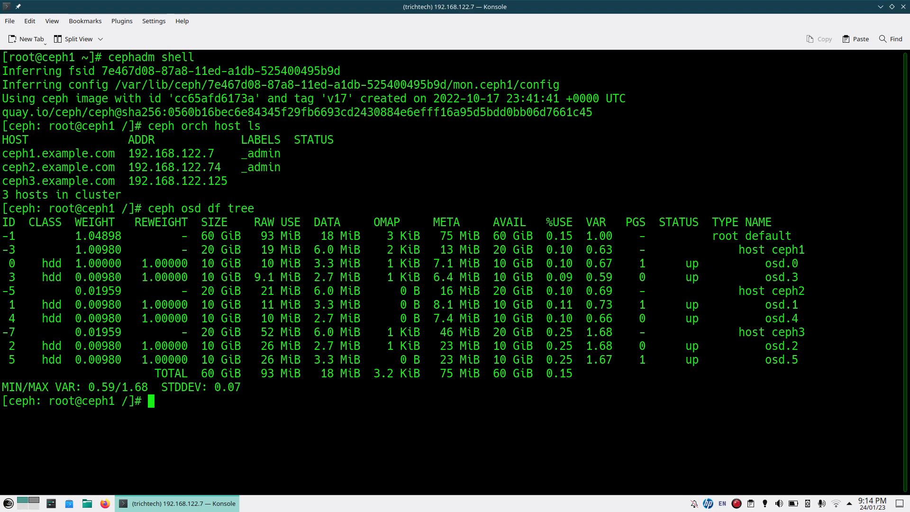
{"action": "double_click", "coordinate": [782, 277]}
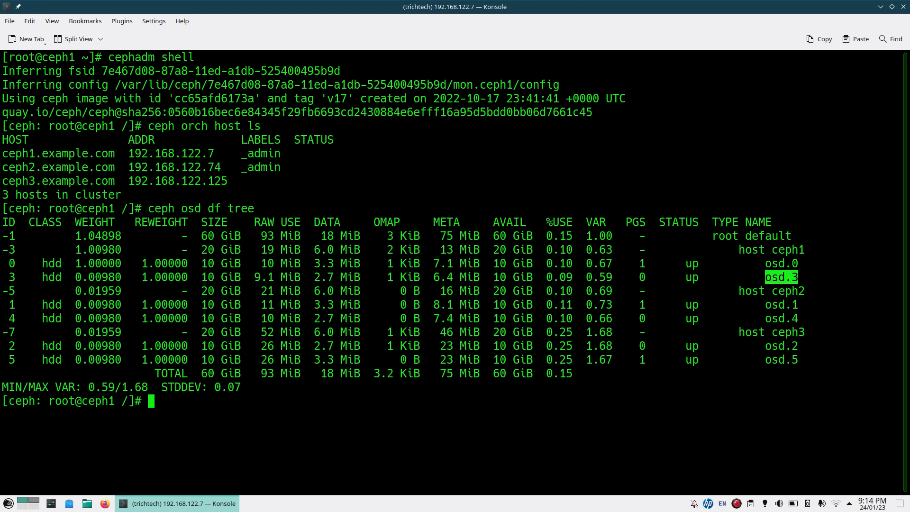
- Remove OSD 3 with the --replace and --zap flags
{"action": "type", "text": "ceph"}
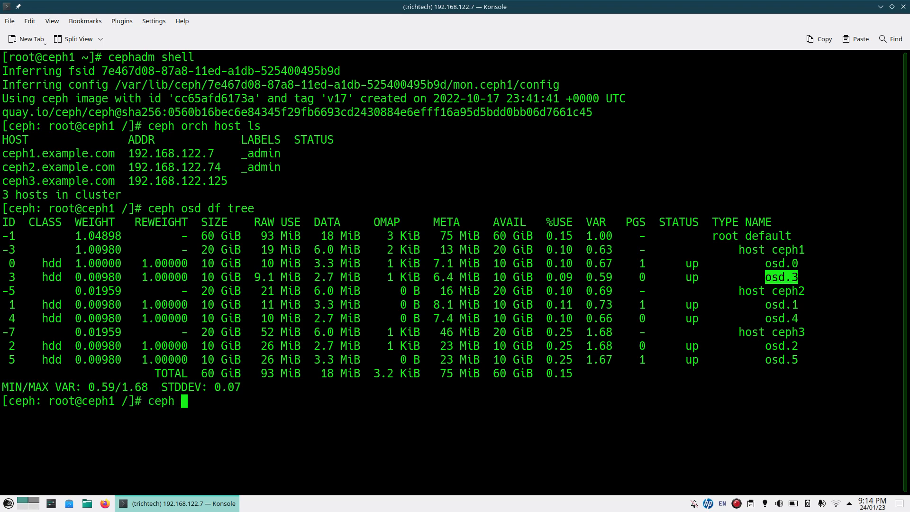
{"action": "type", "text": "orch"}
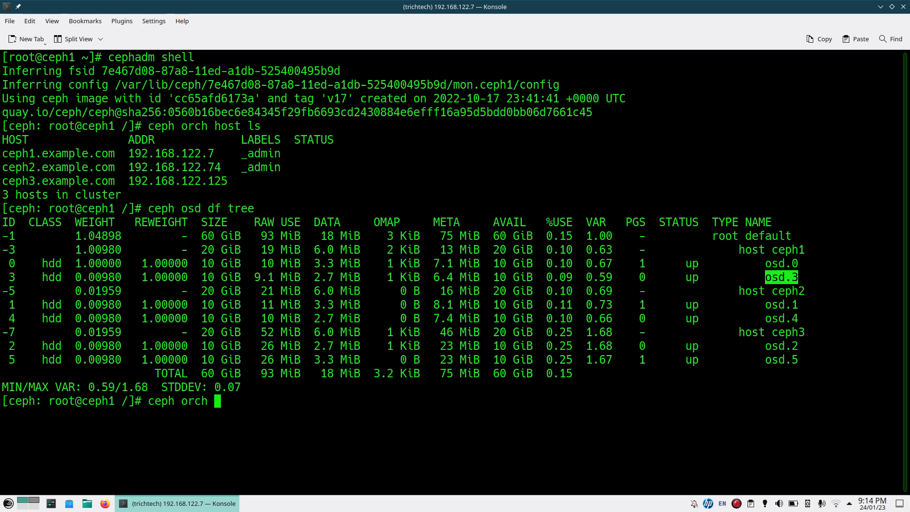
{"action": "type", "text": "osd d"}
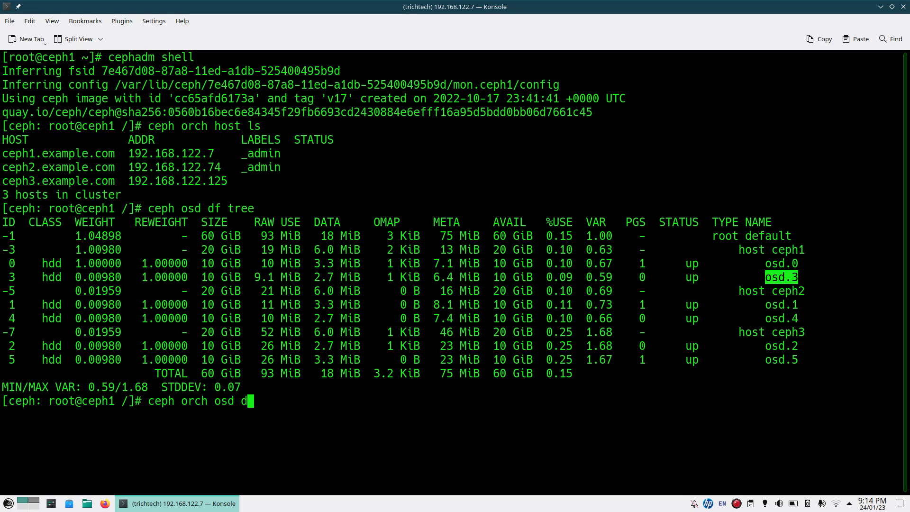
{"action": "type", "text": "m 3 --re"}
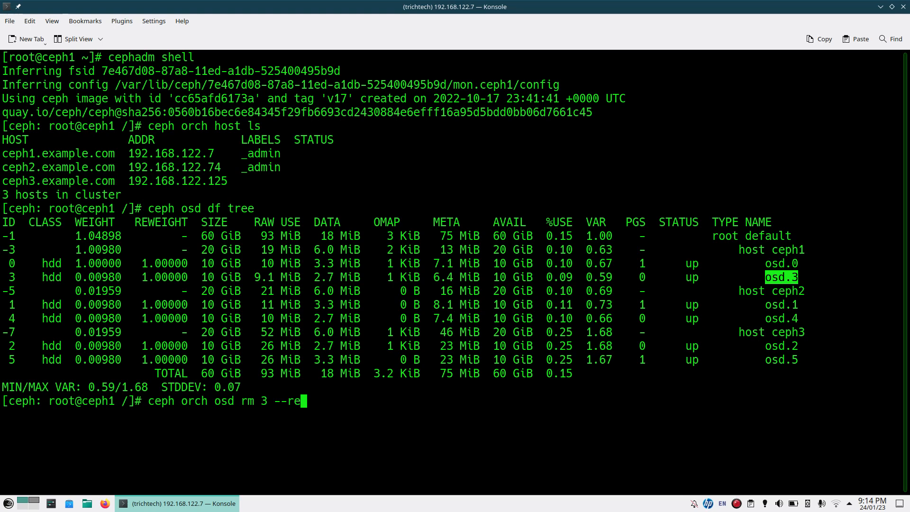
{"action": "type", "text": "place"}
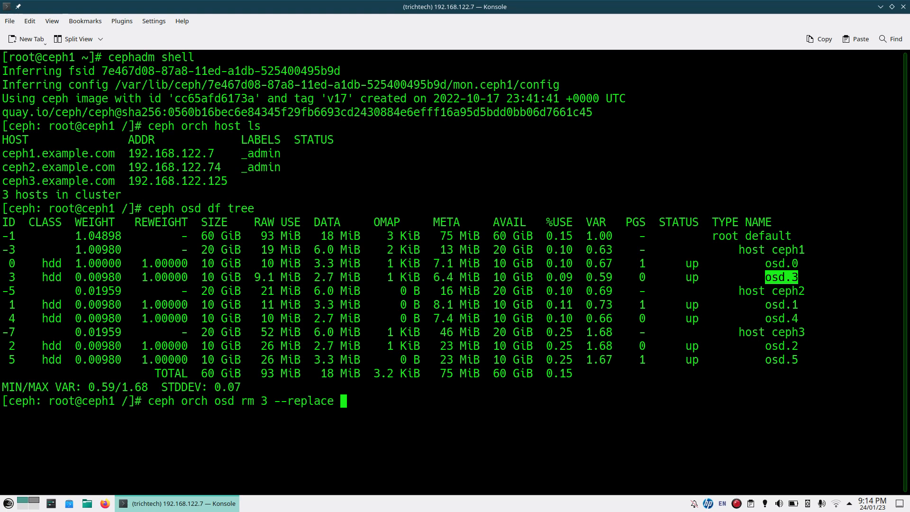
{"action": "type", "text": "--zap"}
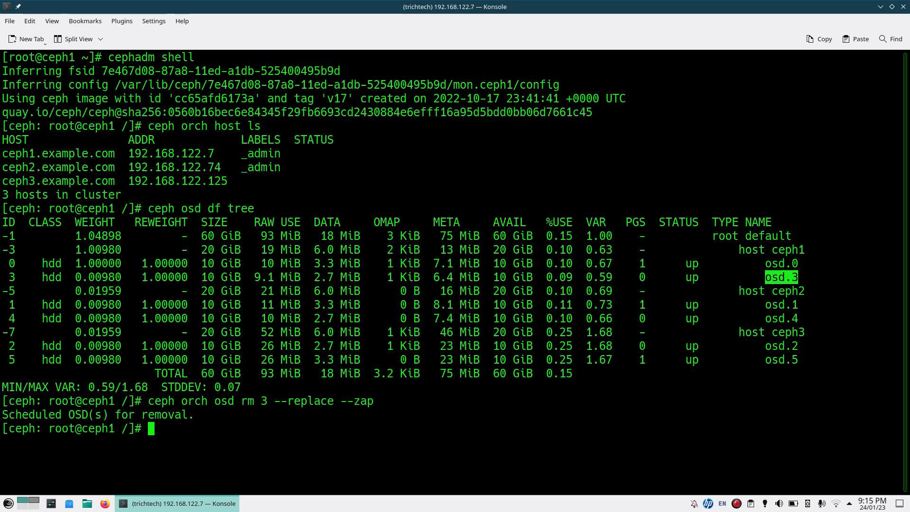
- Check the OSD removal status, which reports no pending operations
{"action": "type", "text": "ceph orch osd rm 3 --replace --zap"}
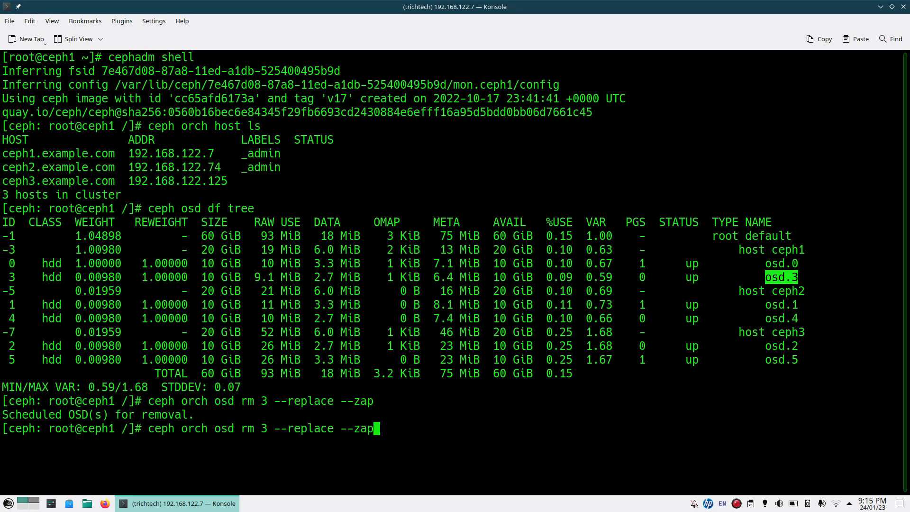
{"action": "key", "text": "BackSpace"}
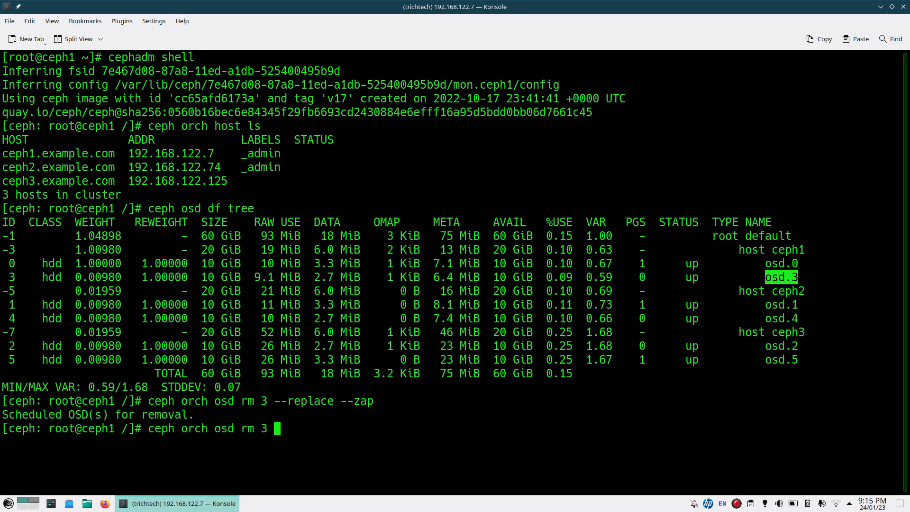
{"action": "type", "text": "status"}
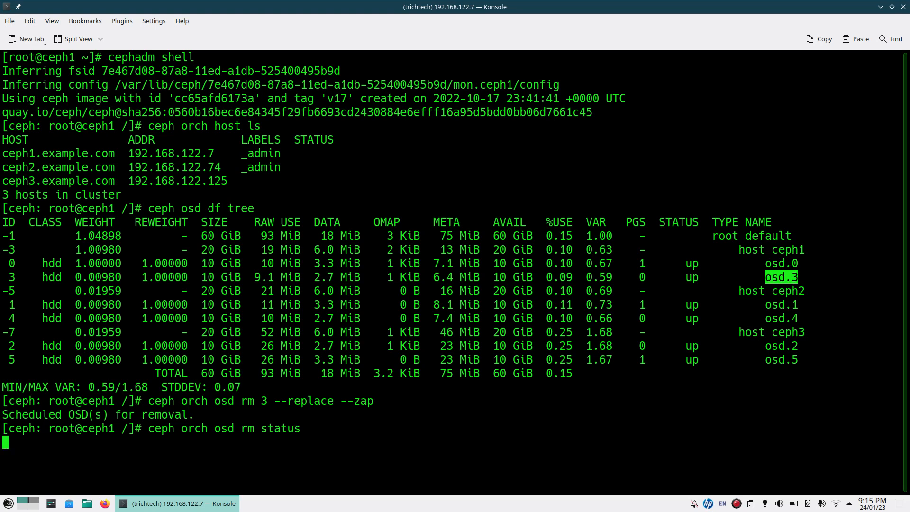
{"action": "type", "text": "c"}
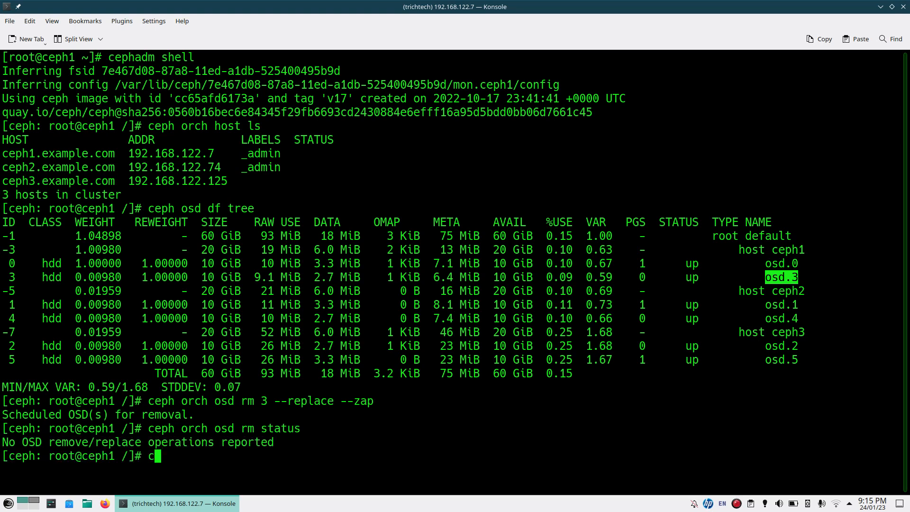
{"action": "type", "text": "eph"}
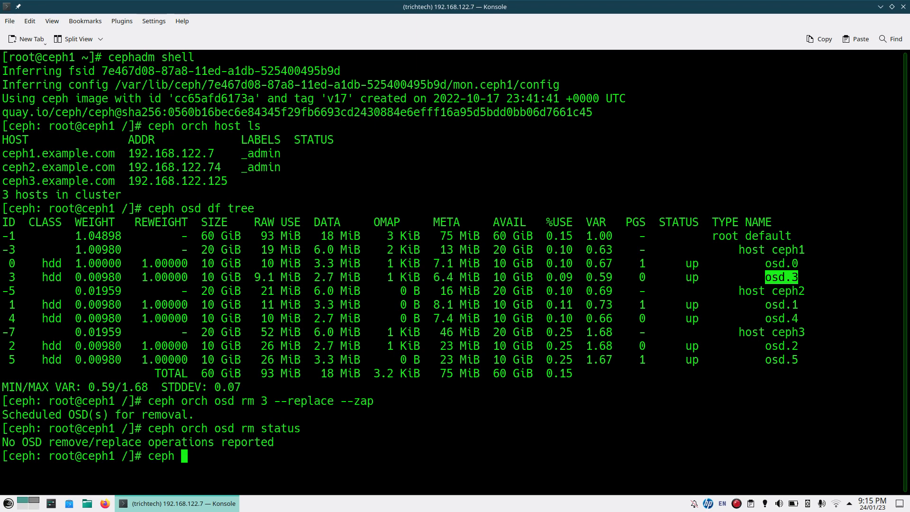
- Confirm osd.3 shows destroyed in the OSD tree and lsblk shows free 10G disk sdc
{"action": "type", "text": "osd df tree"}
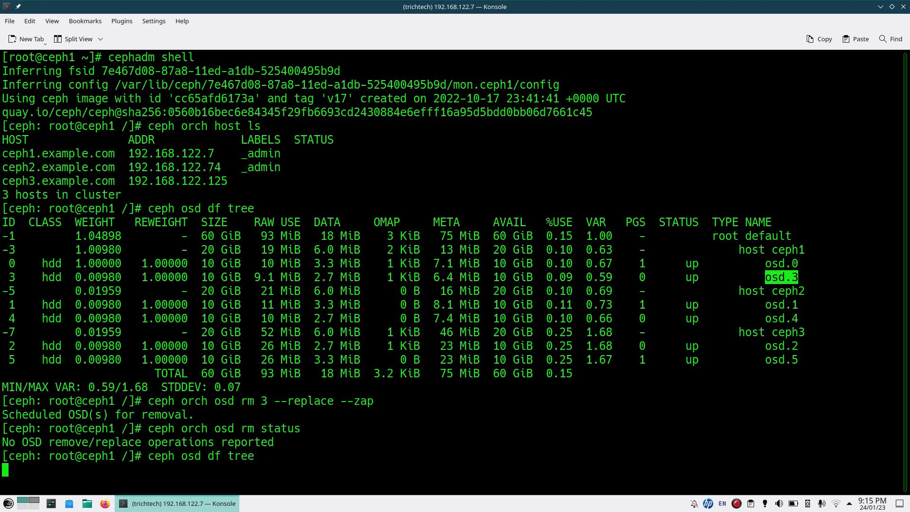
{"action": "key", "text": "Return"}
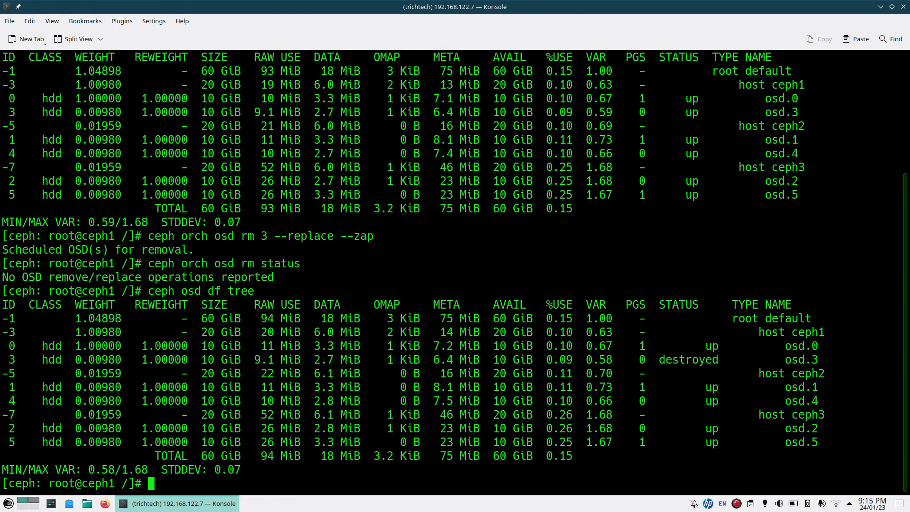
{"action": "type", "text": "lsblk"}
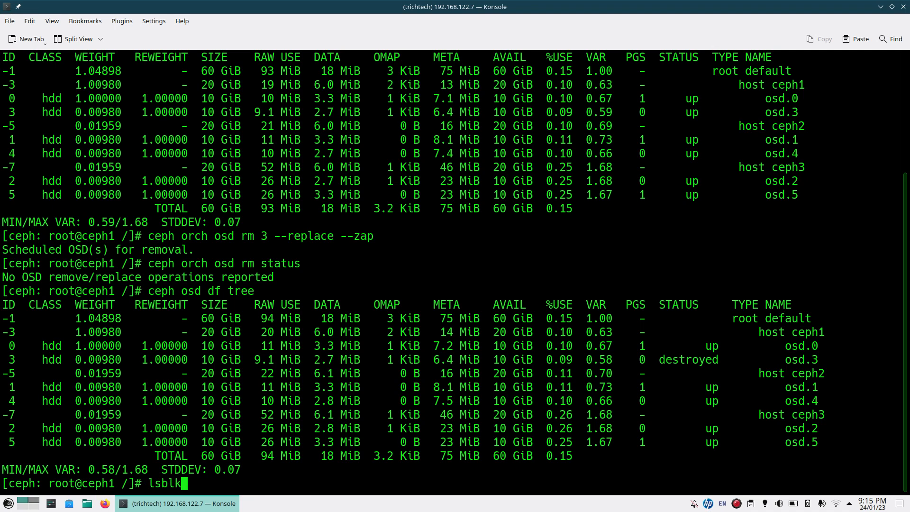
{"action": "key", "text": "Return"}
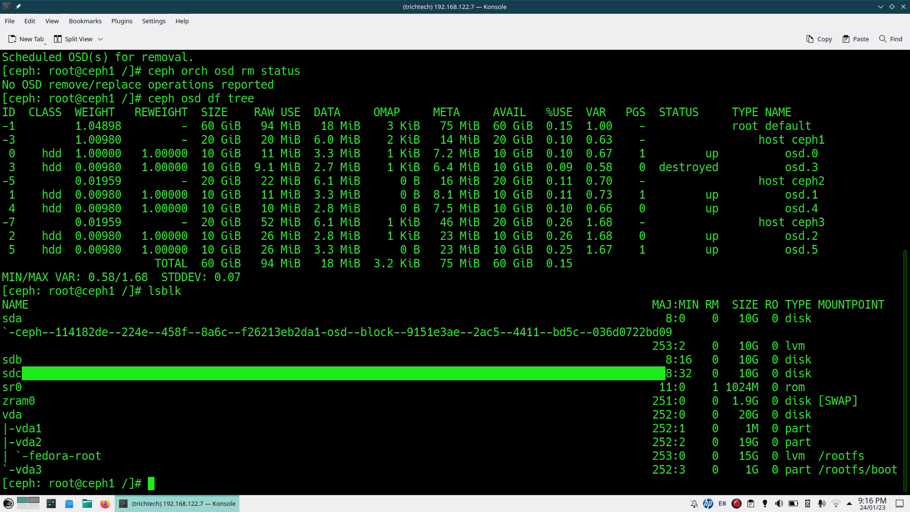
- Add osd.3 on ceph1.example.com from /dev/sdc via ceph orch daemon add
{"action": "type", "text": "ceph"}
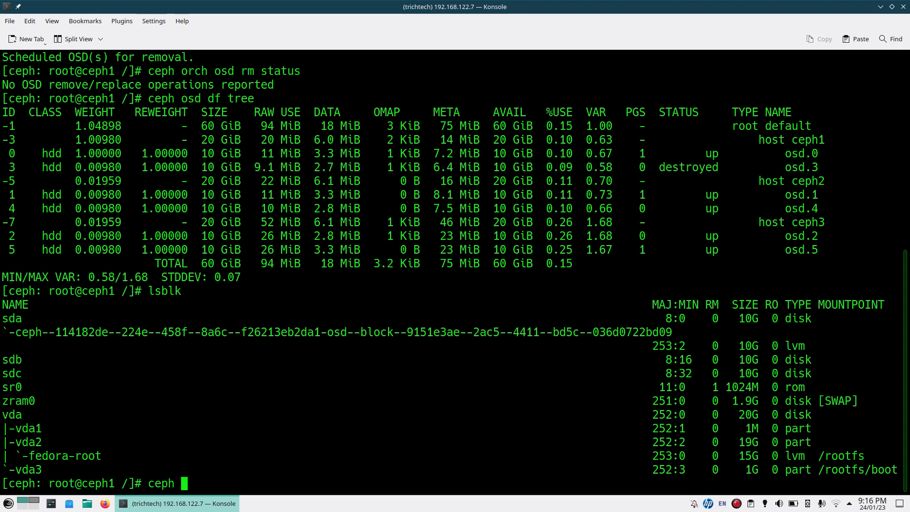
{"action": "type", "text": "orch"}
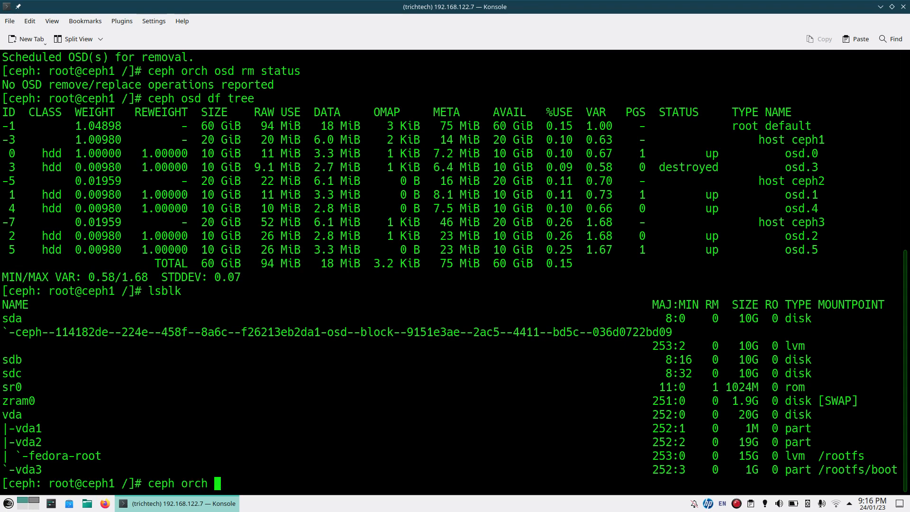
{"action": "type", "text": "daemon add"}
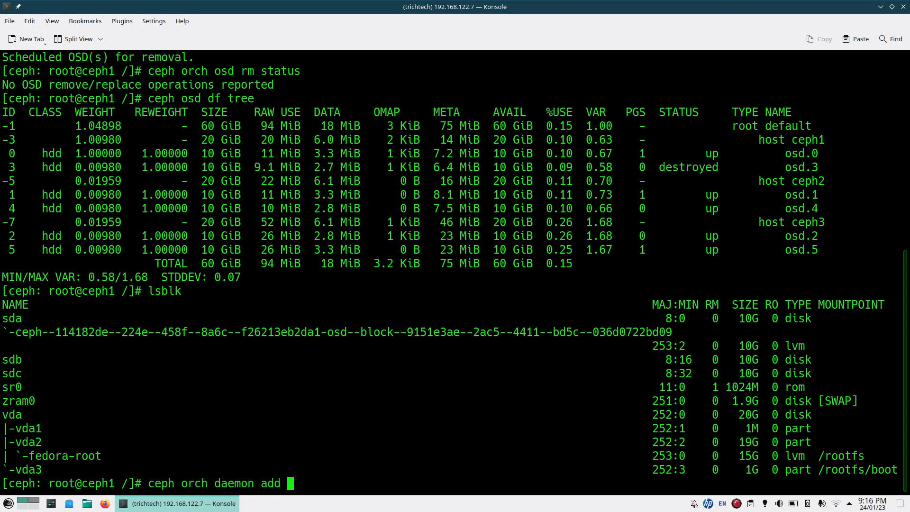
{"action": "type", "text": "osd"}
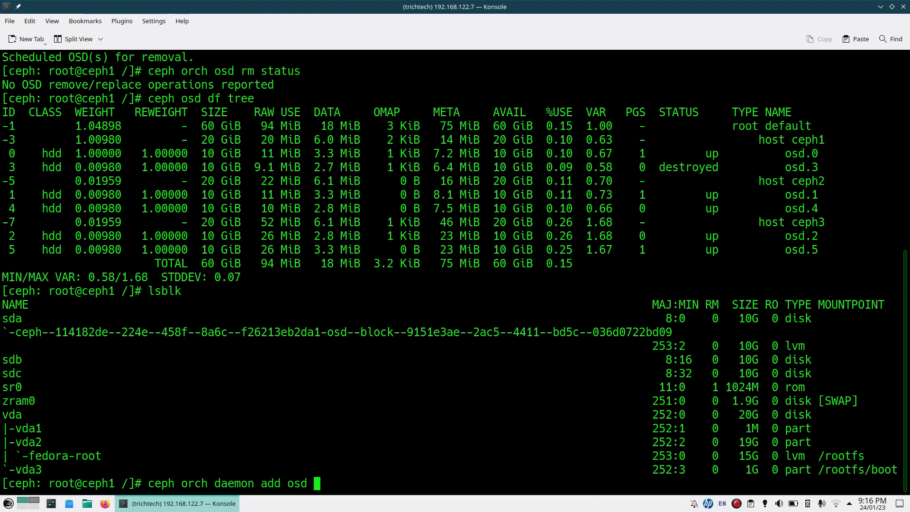
{"action": "type", "text": "ceph1.examp"}
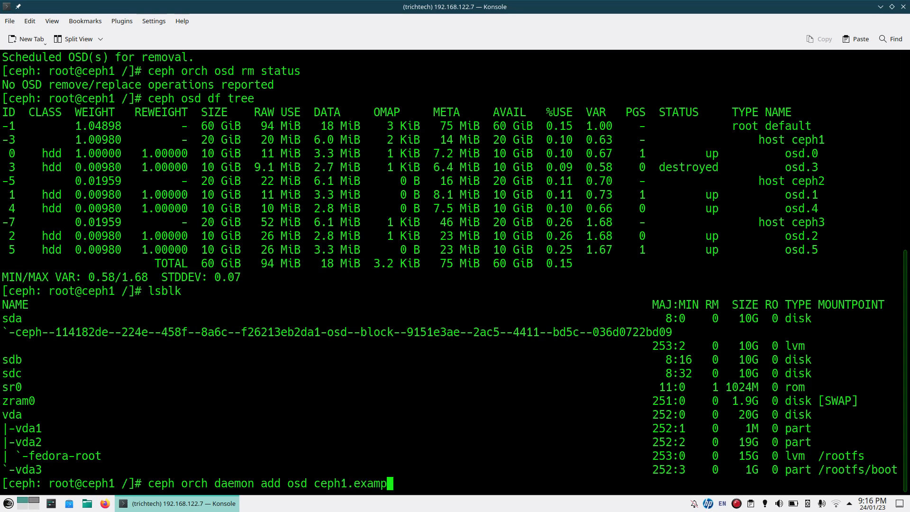
{"action": "type", "text": "le.com:"}
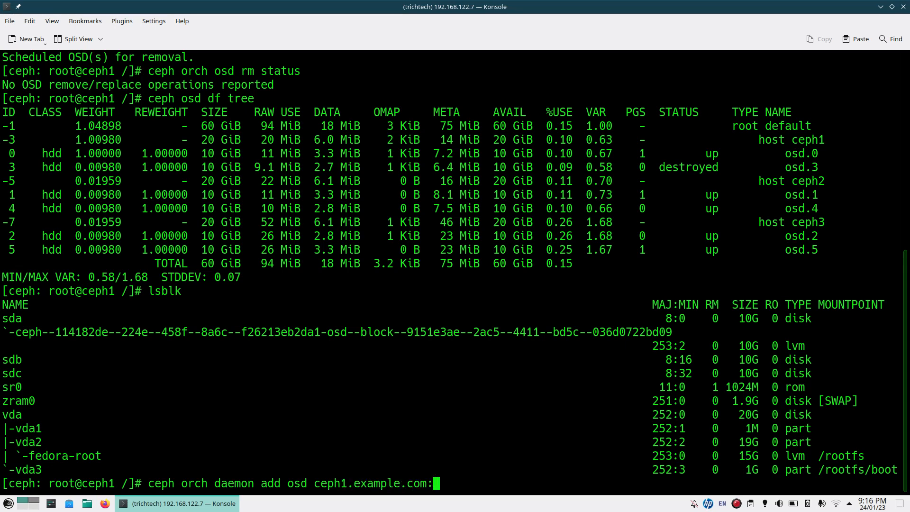
{"action": "type", "text": "/"}
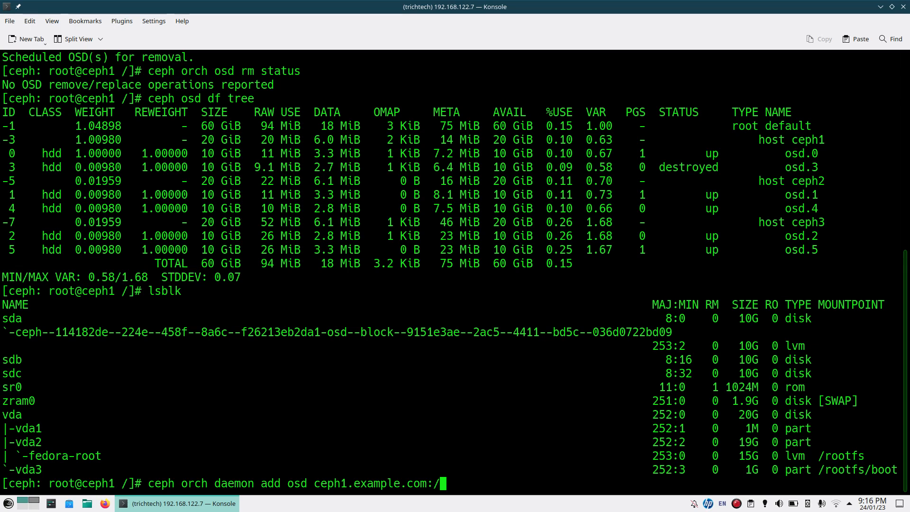
{"action": "type", "text": "dev"}
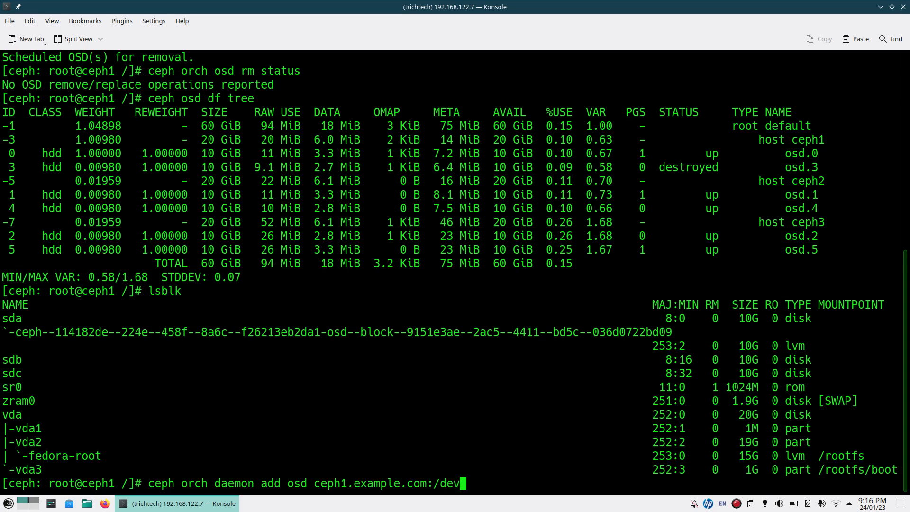
{"action": "type", "text": "sdc"}
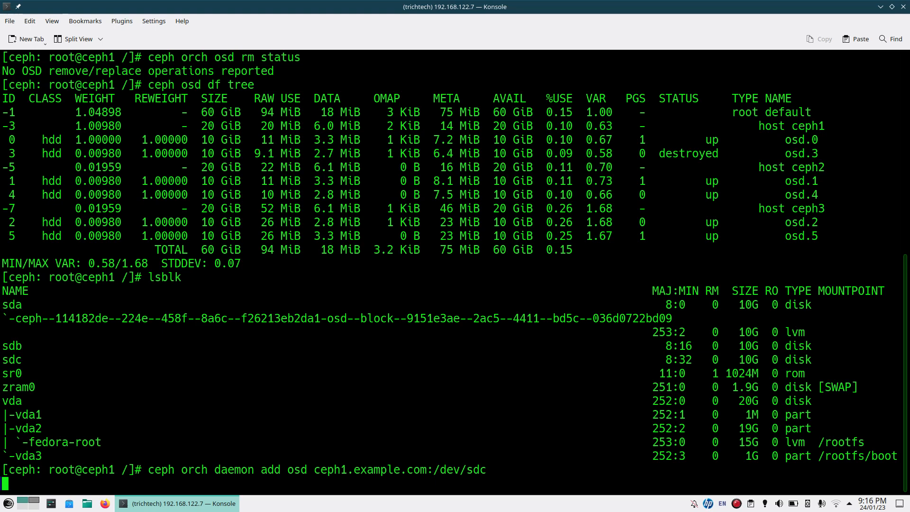
{"action": "key", "text": "Return"}
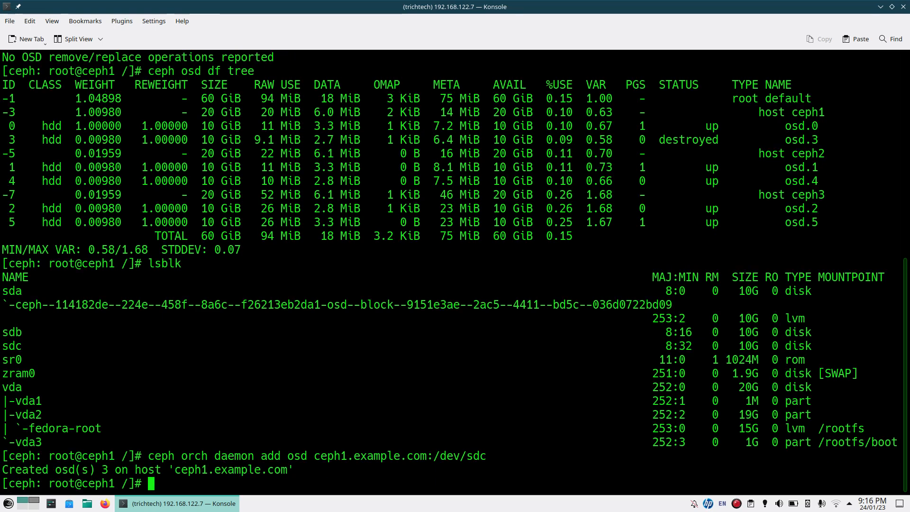
- Verify osd.3 is up on /dev/sdc using ceph-volume lvm list and the OSD dump
{"action": "type", "text": "ceph osd df tree"}
{"action": "type", "text": "ceph-volume lvm li"}
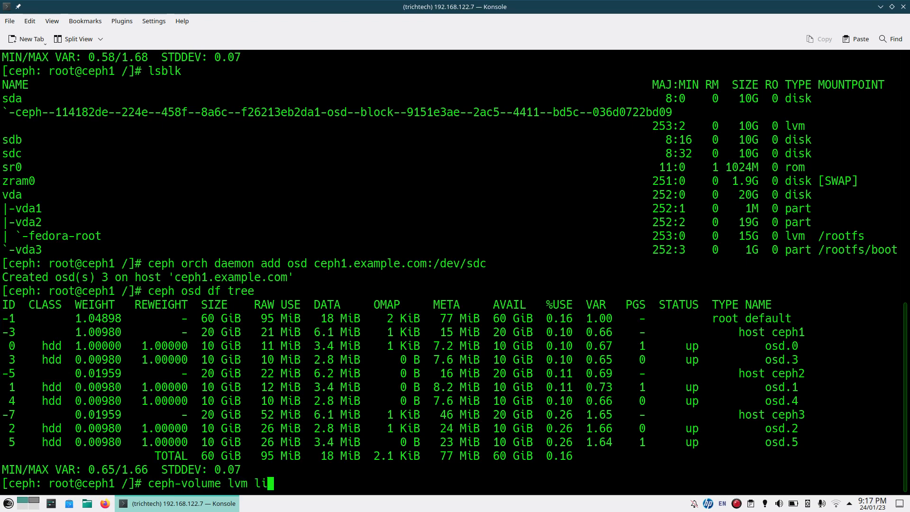
{"action": "key", "text": "Return"}
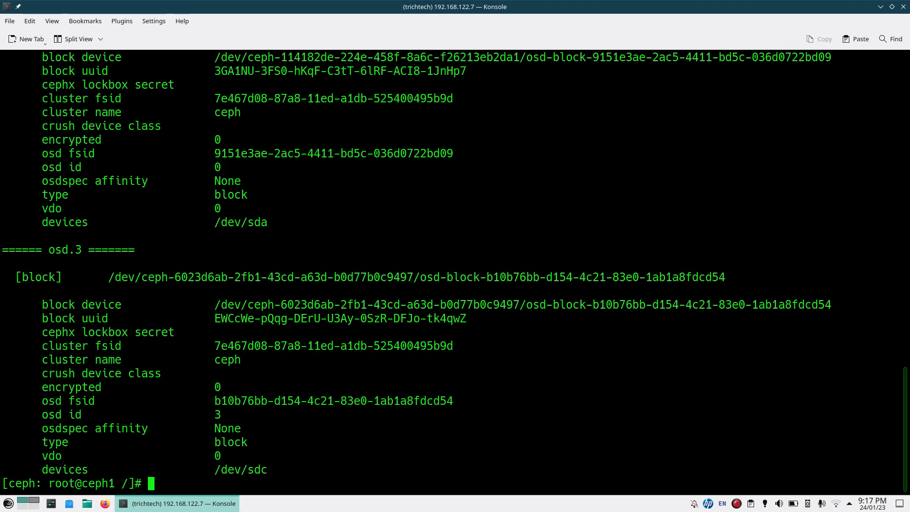
{"action": "type", "text": "ceph osd dump"}
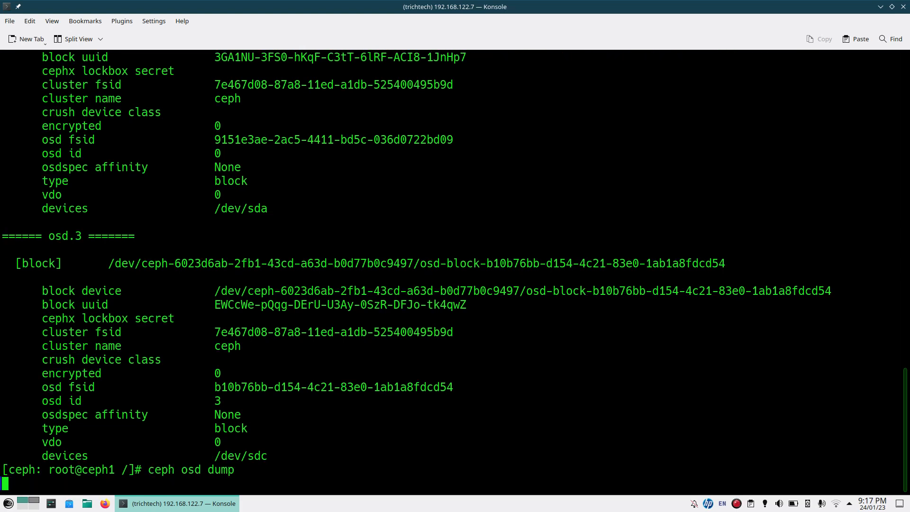
{"action": "key", "text": "Return"}
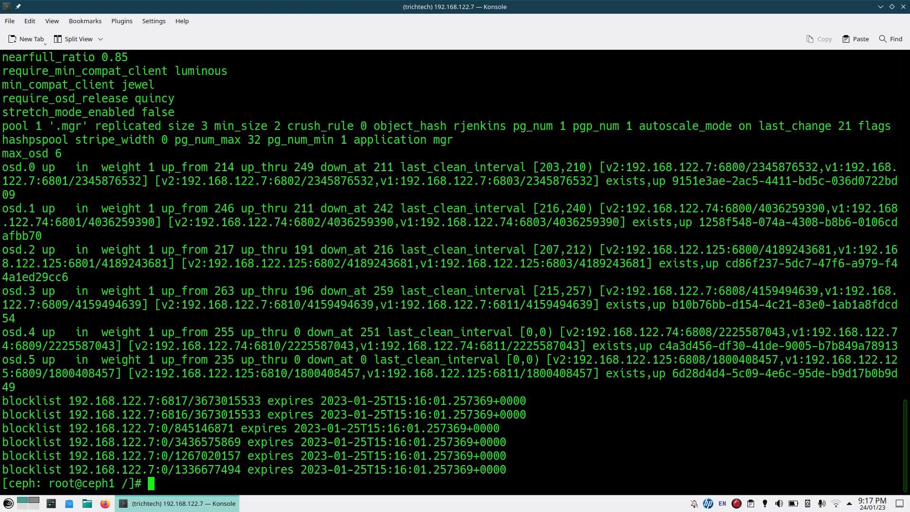